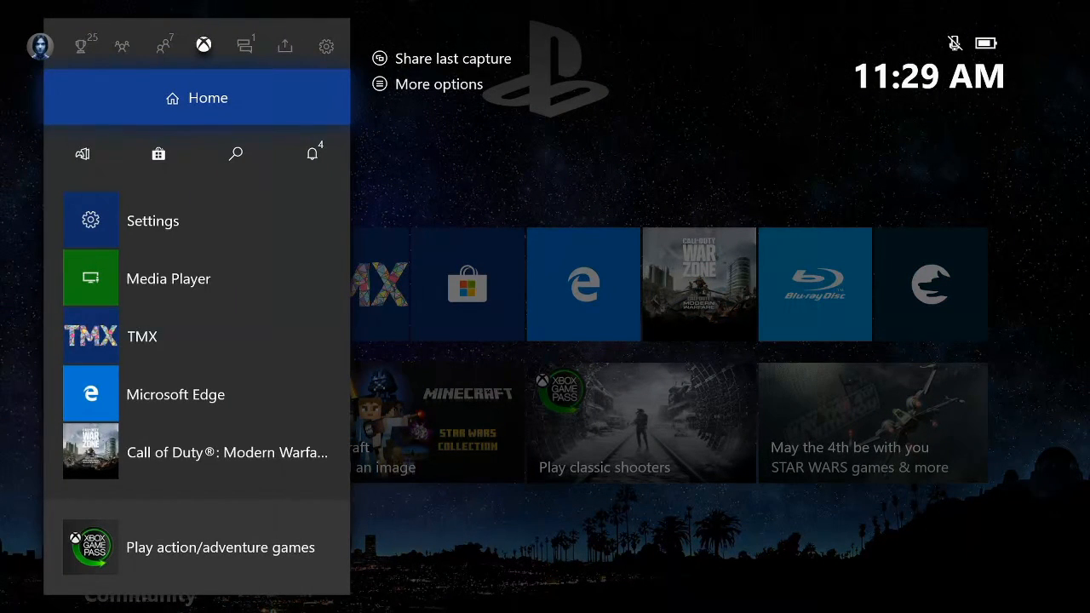
# Go from the guide into Settings and on to the Network settings page
pyautogui.click(325, 44)
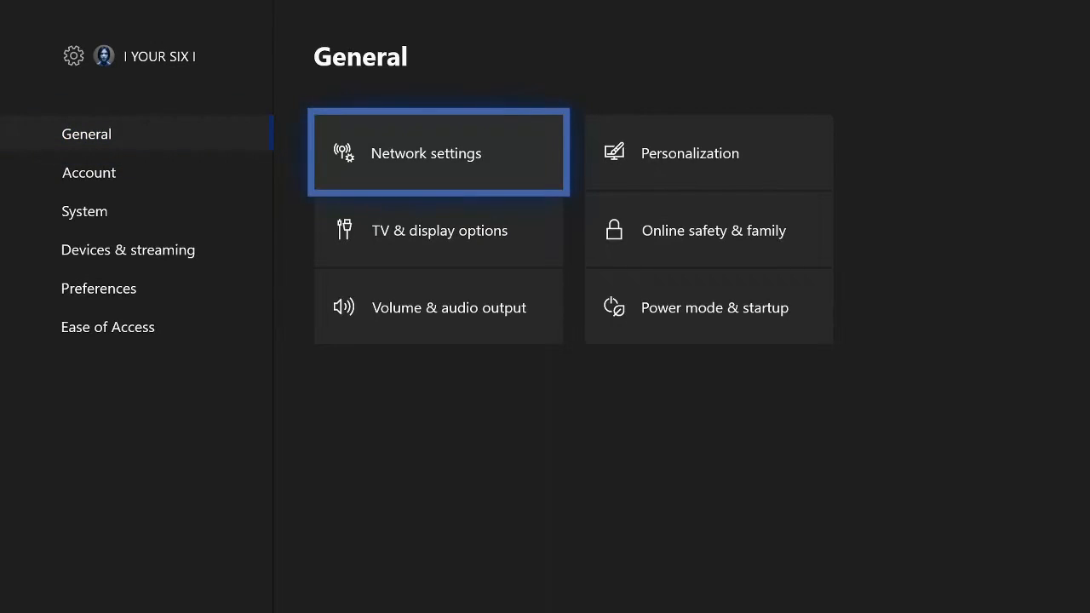
pyautogui.click(426, 153)
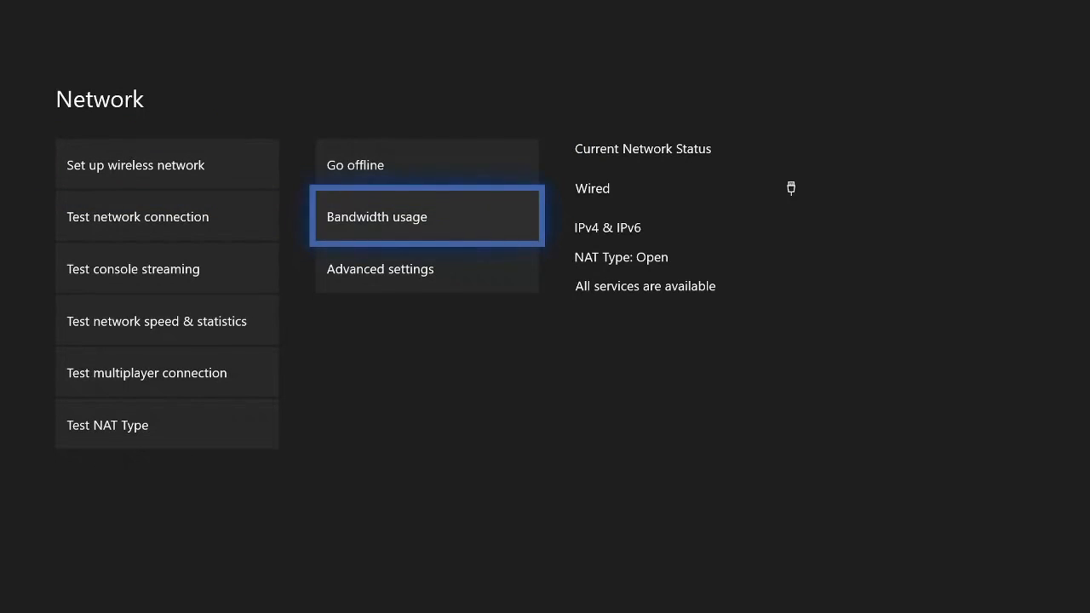
# Show the Advanced settings screen listing IP, DNS, MAC address and port options
pyautogui.click(381, 269)
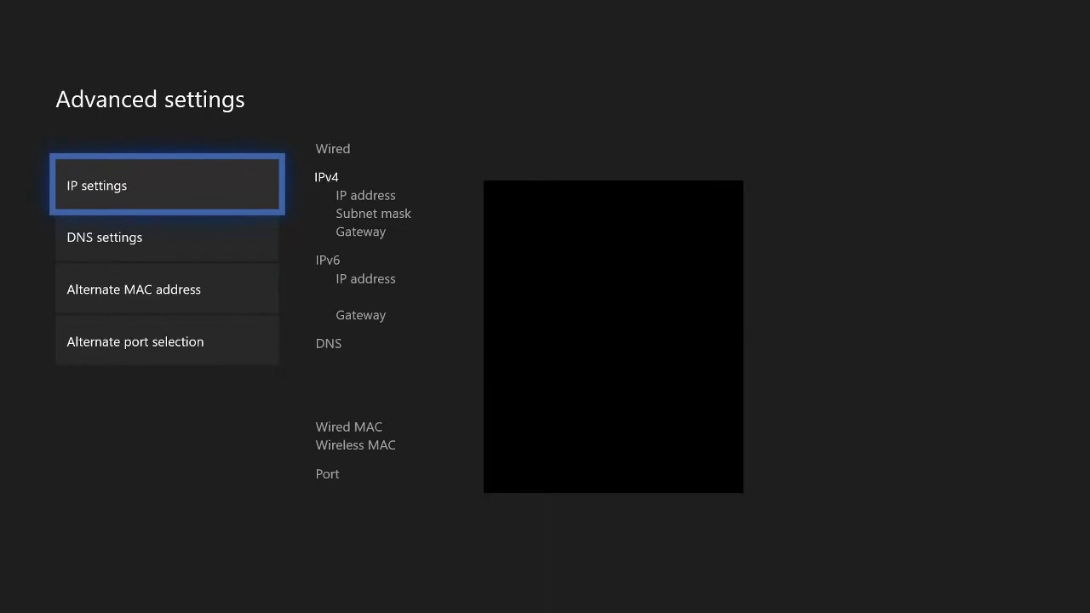